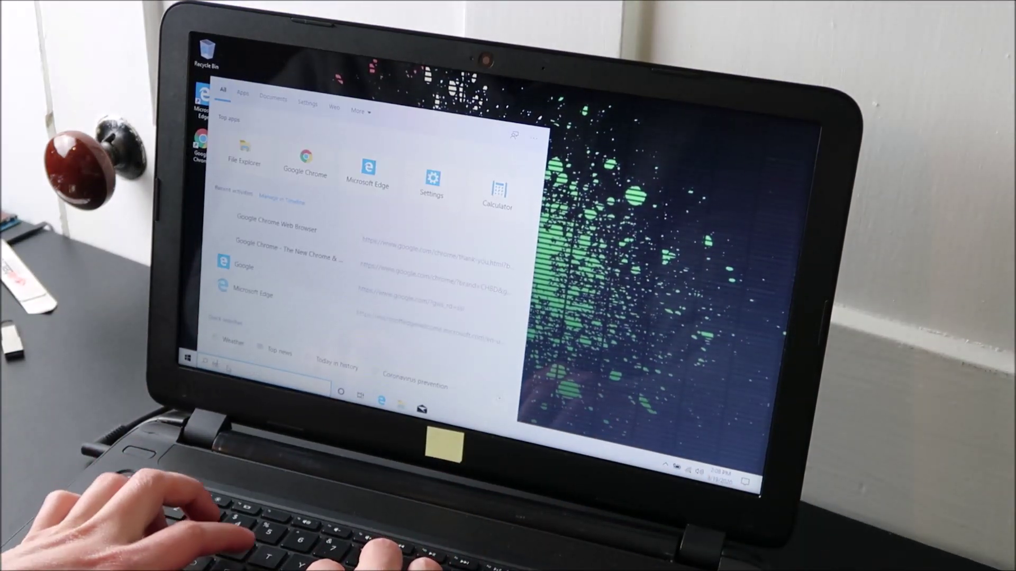
{"action": "type", "text": "reset"}
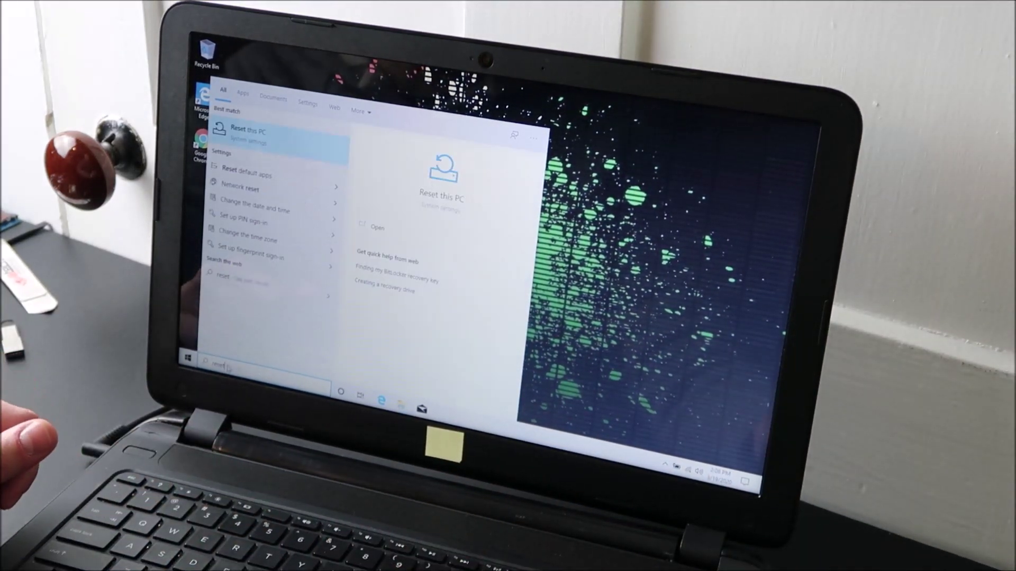